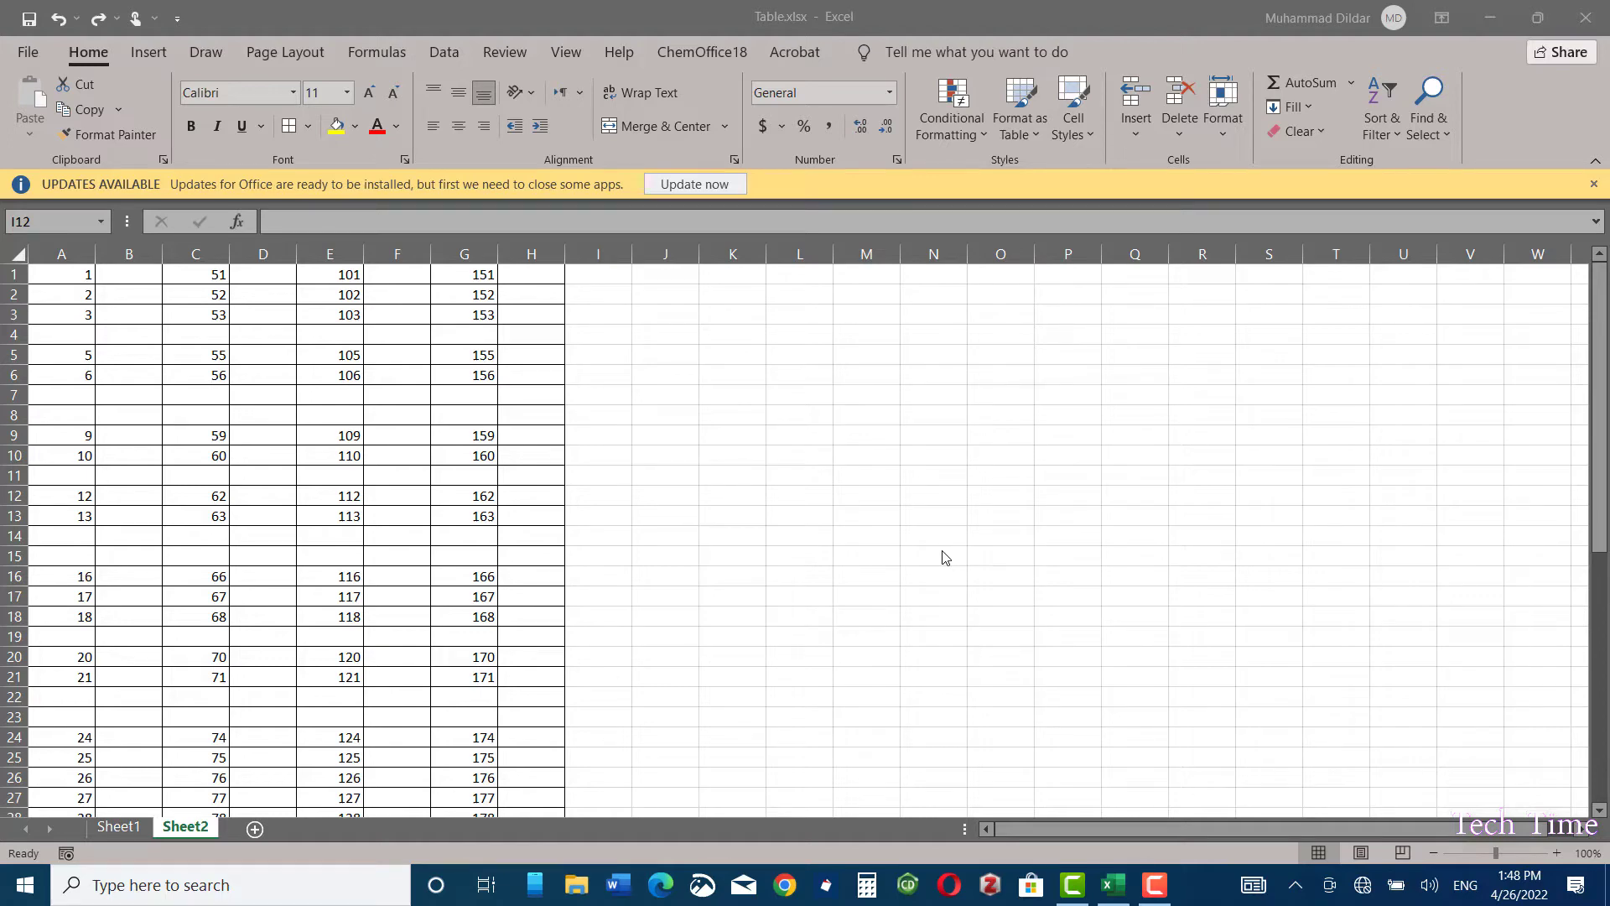
pyautogui.moveTo(411, 456)
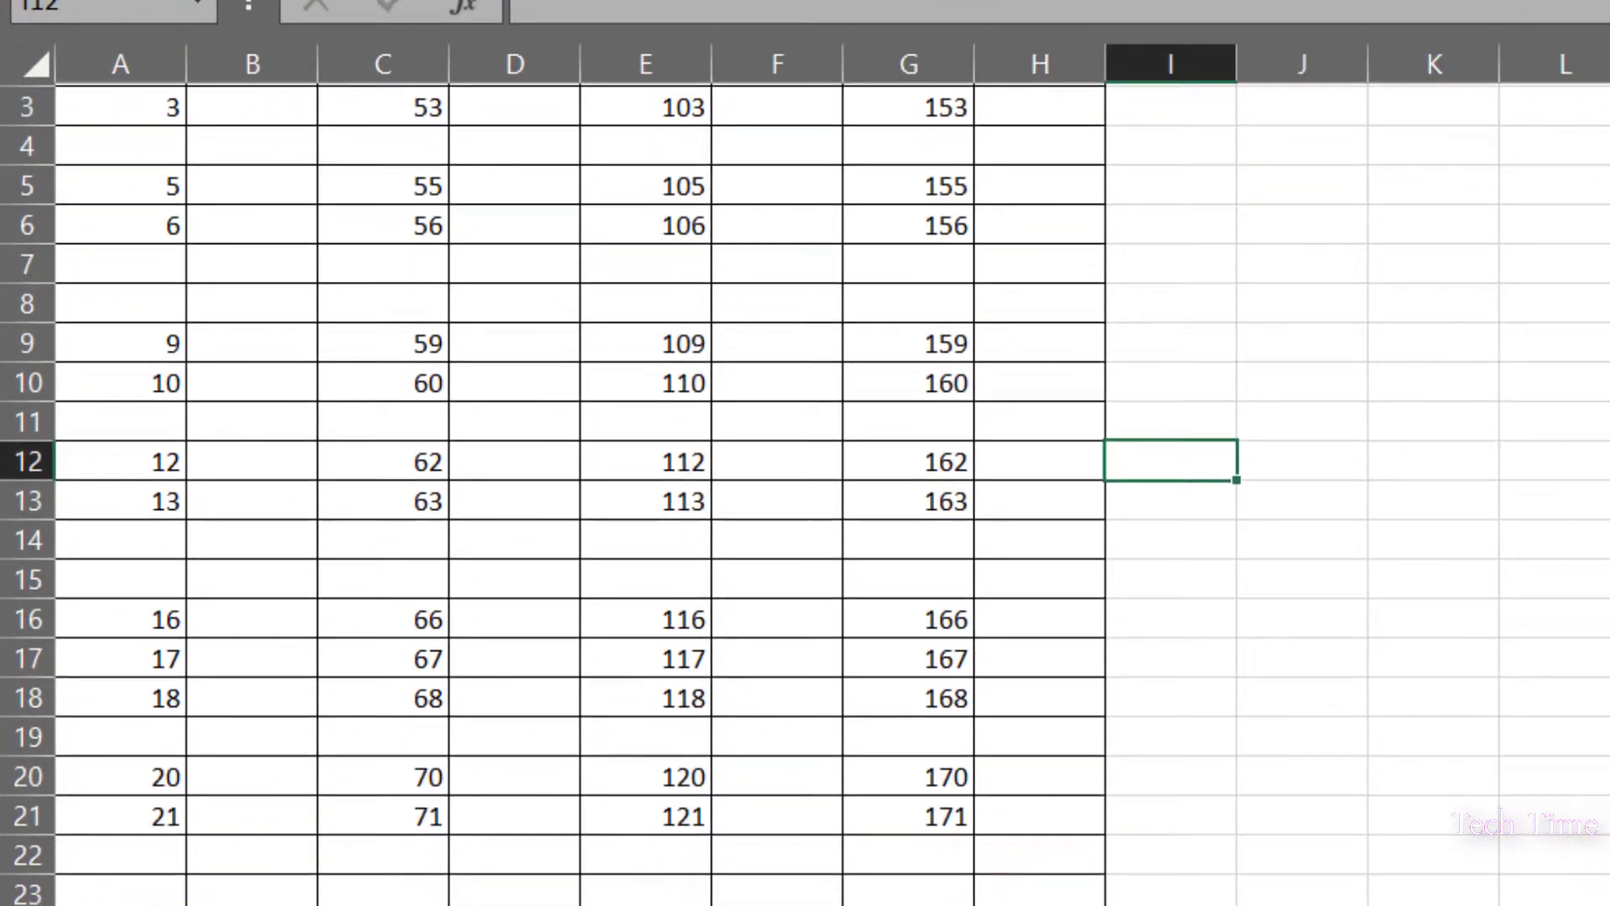
# Step: Scroll through the number table to review the scattered blank rows
pyautogui.scroll(-3)
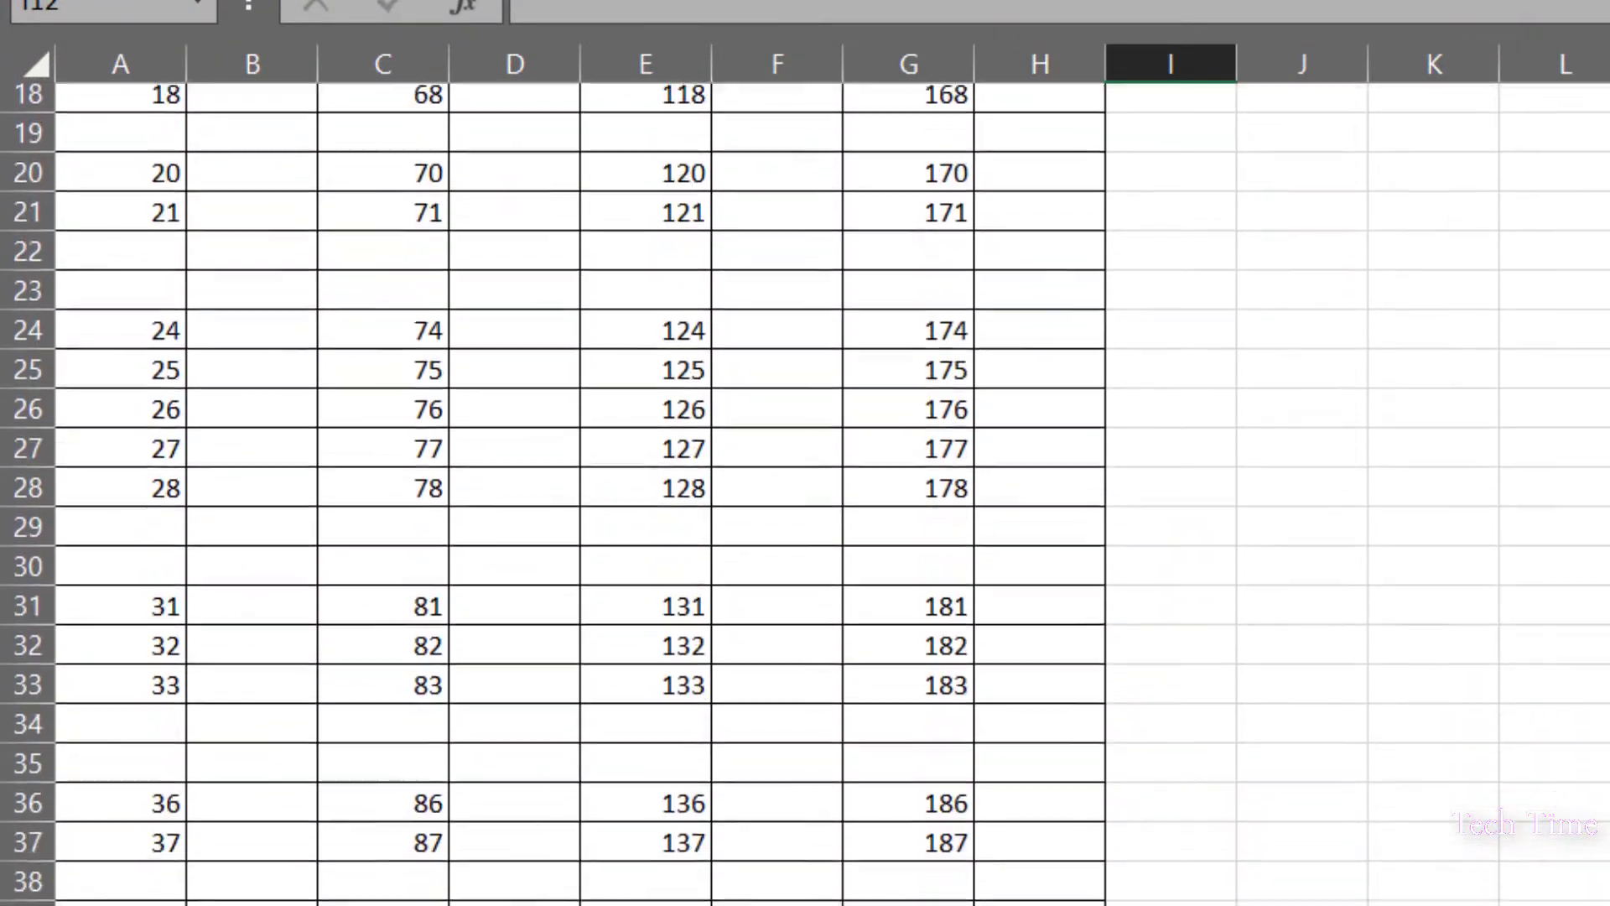
pyautogui.scroll(3)
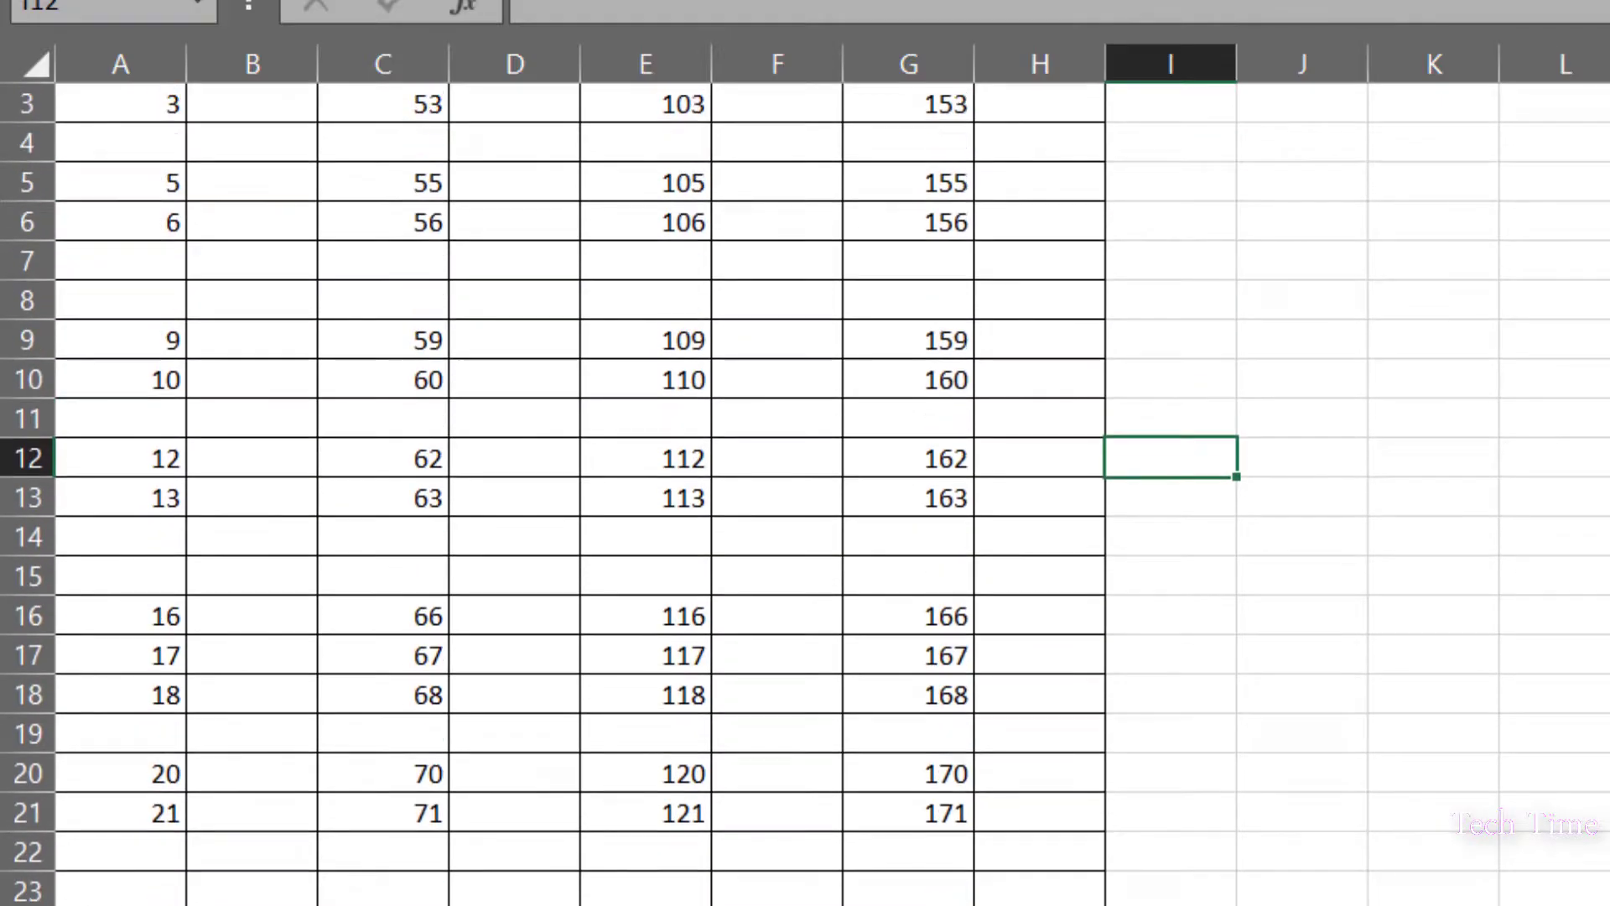
pyautogui.scroll(3)
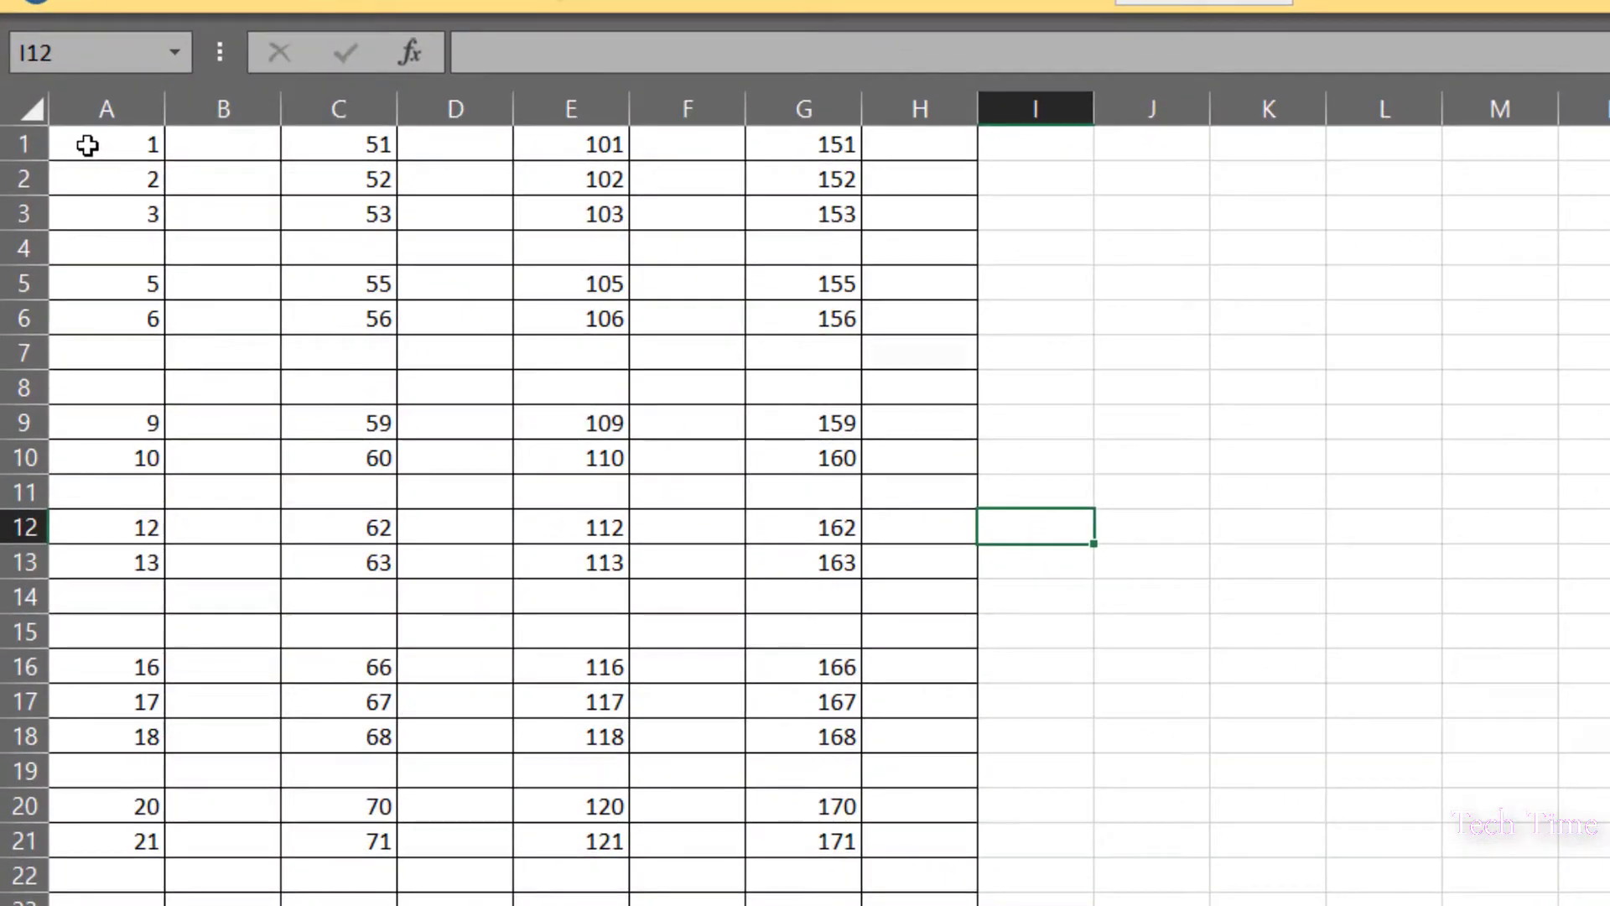
pyautogui.moveTo(28, 109)
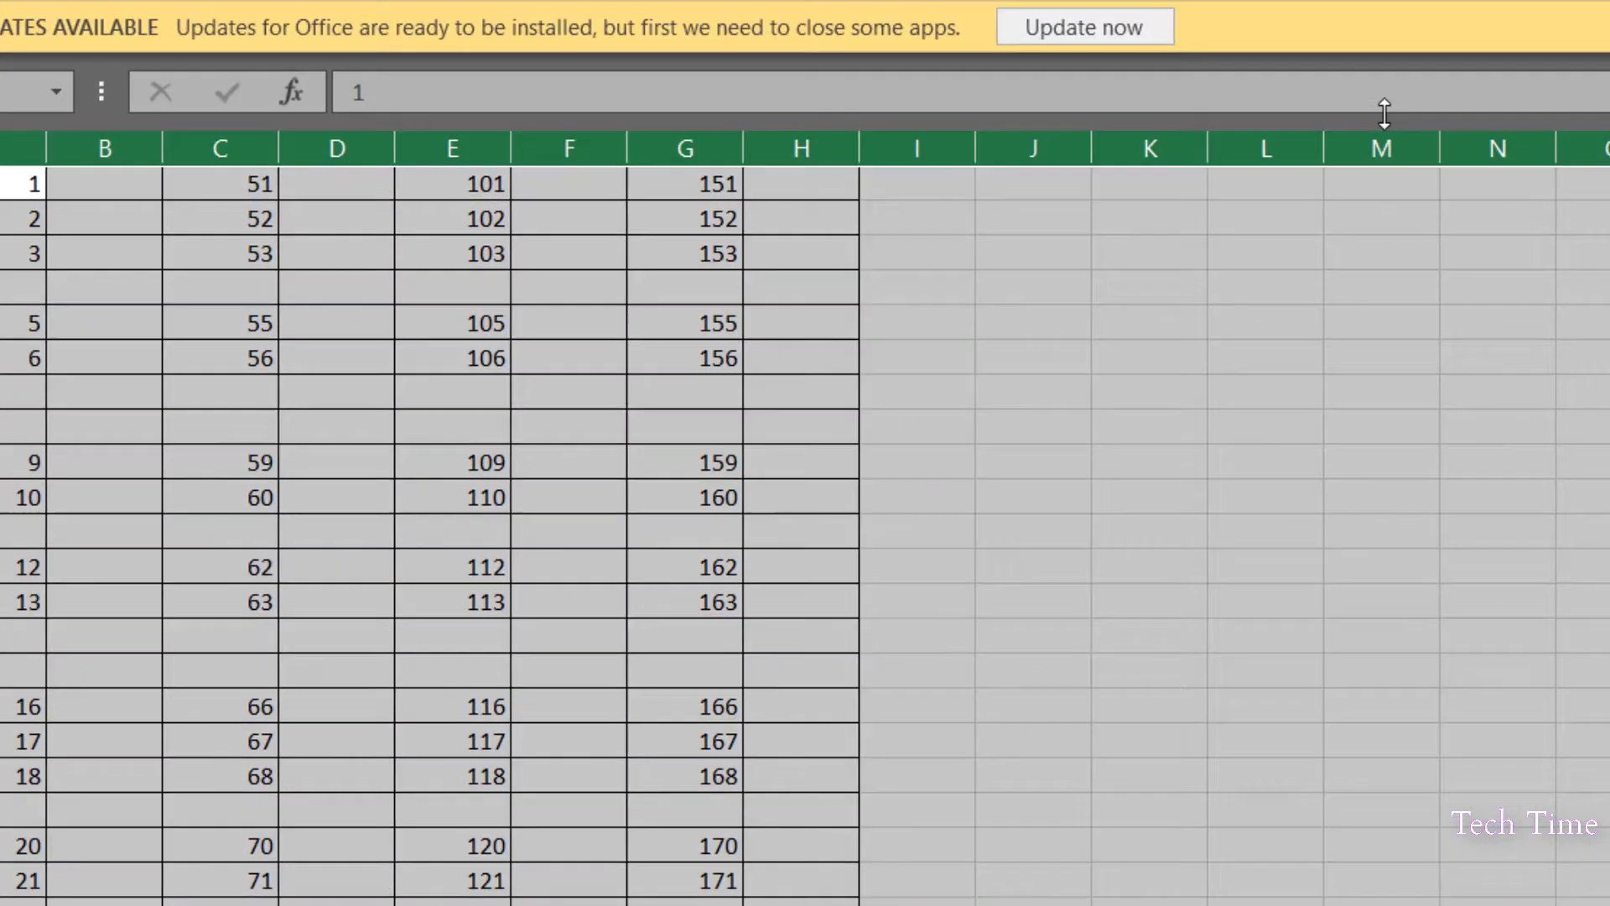
# Step: Select every blank cell in the data range via Go To Special > Blanks
pyautogui.click(1384, 216)
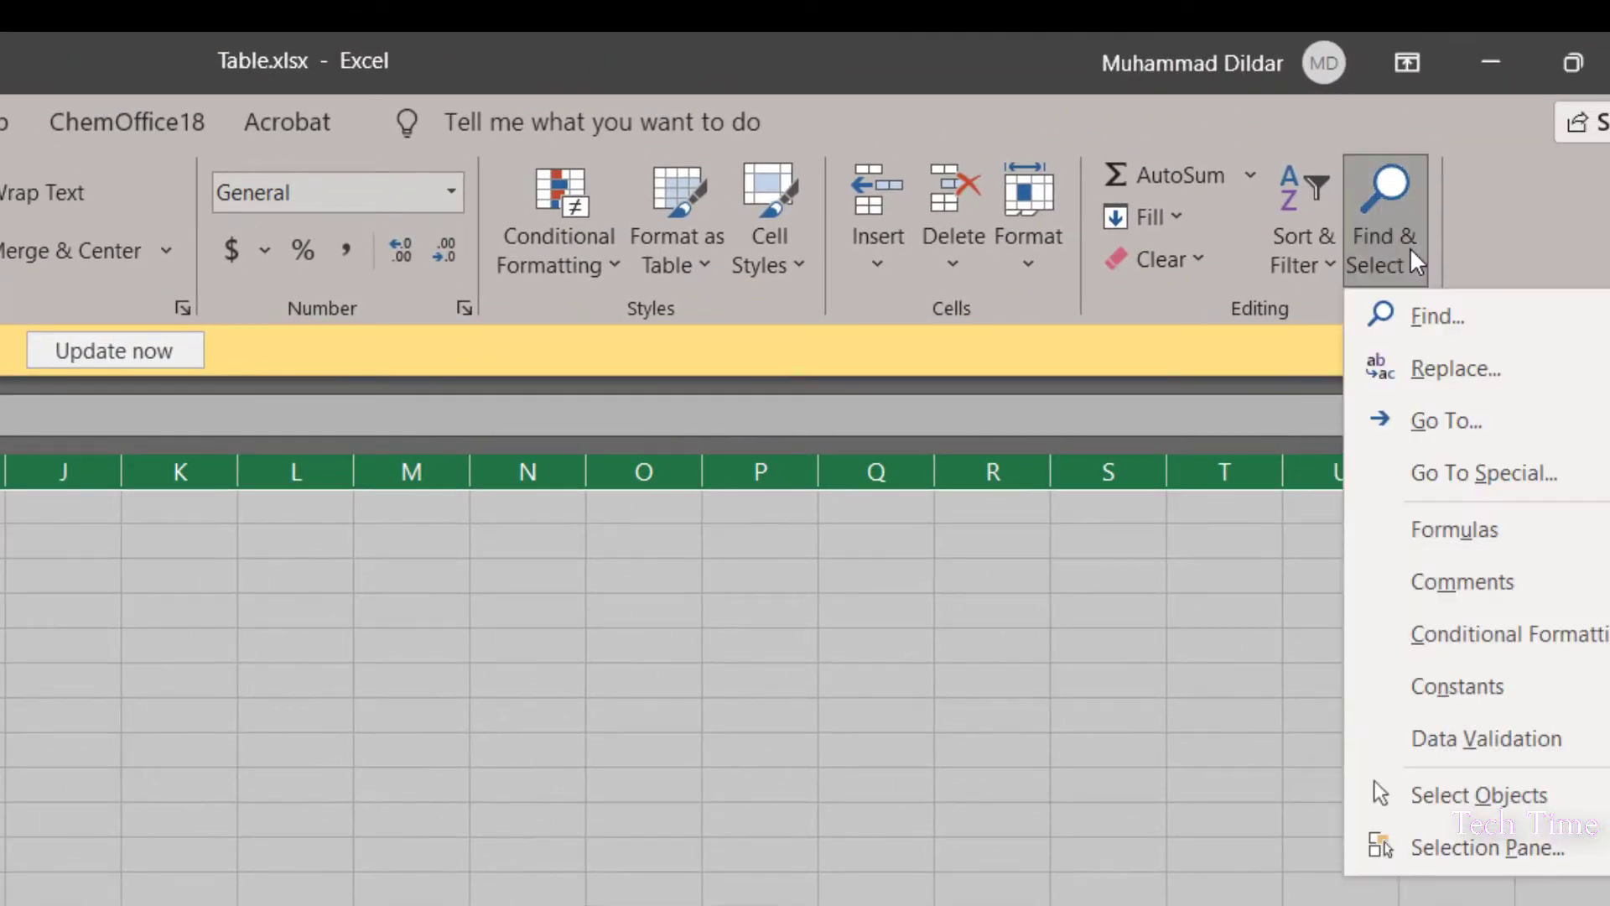
pyautogui.moveTo(1444, 400)
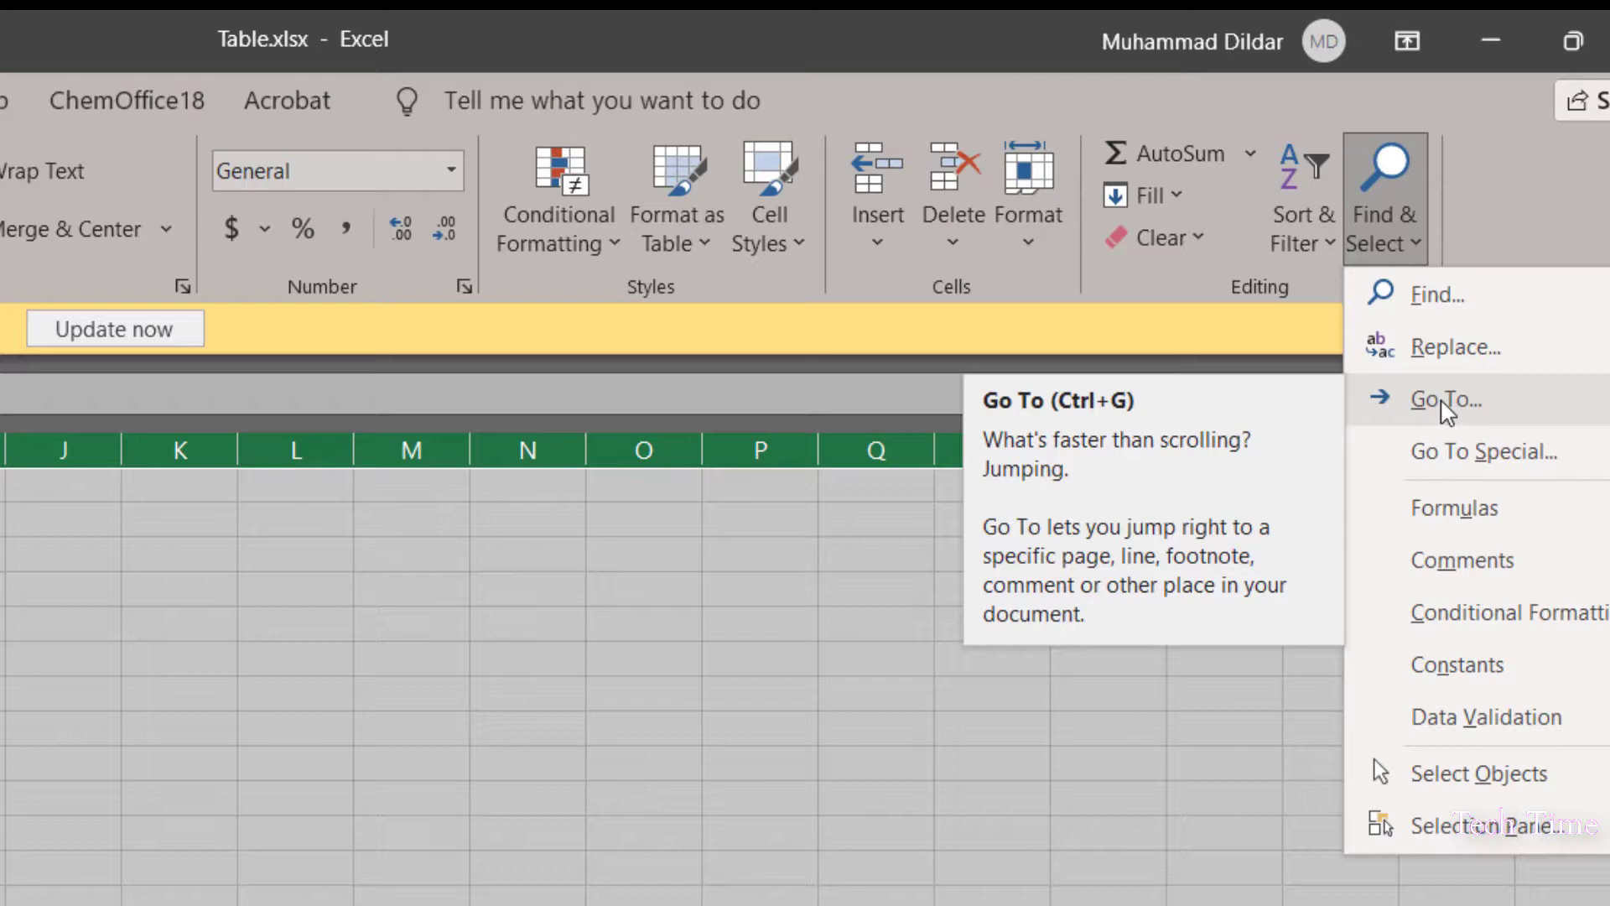
pyautogui.click(1445, 399)
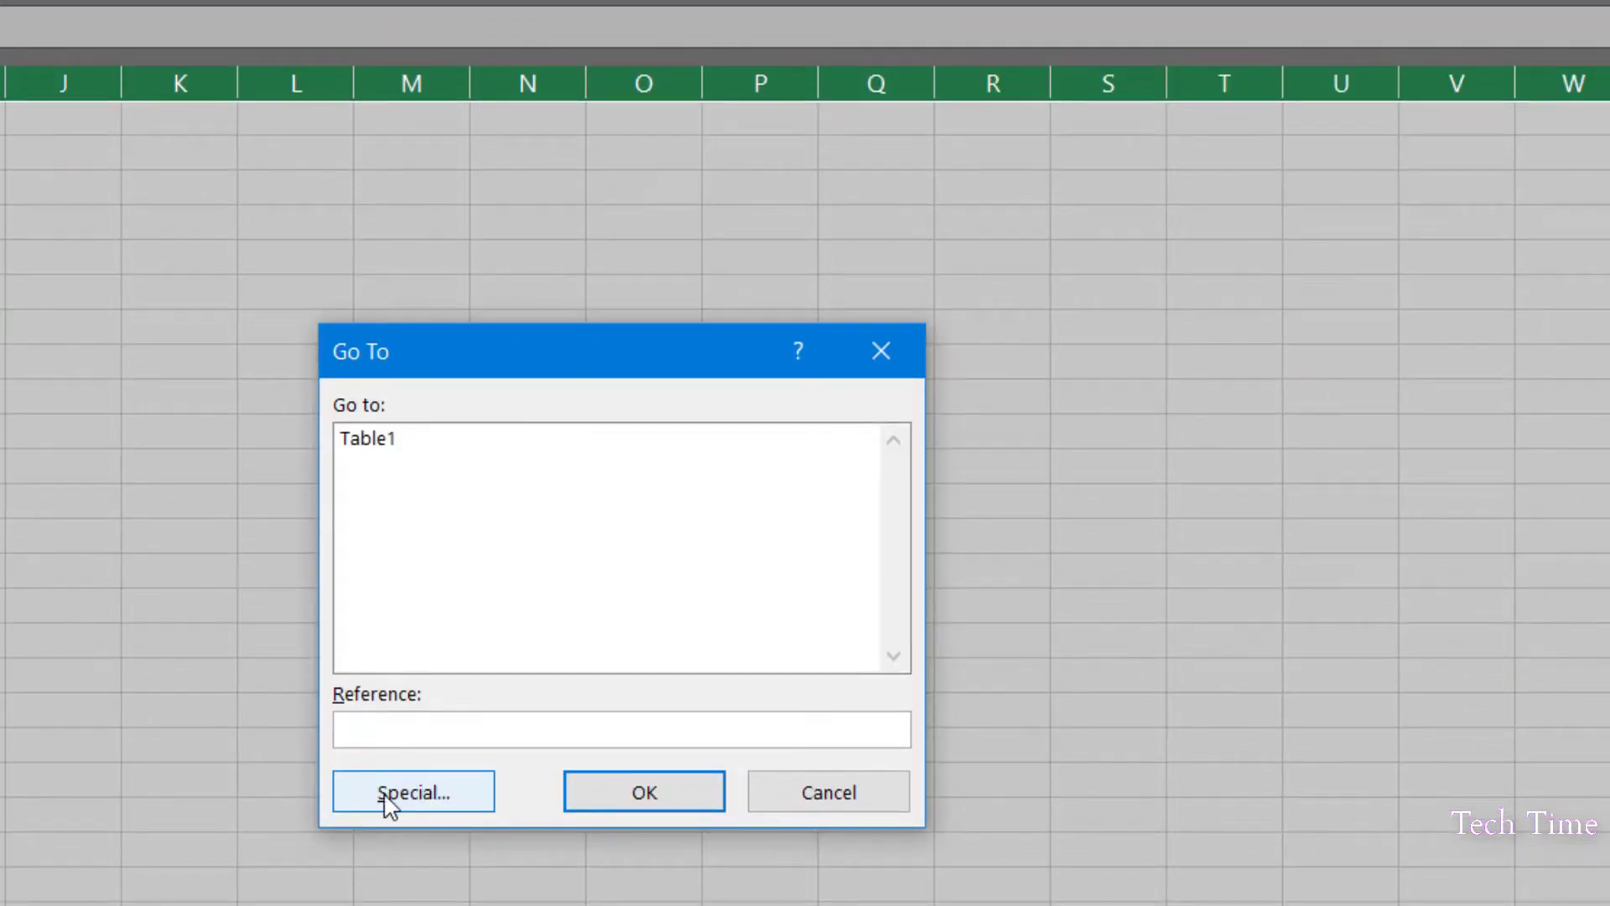
pyautogui.click(413, 790)
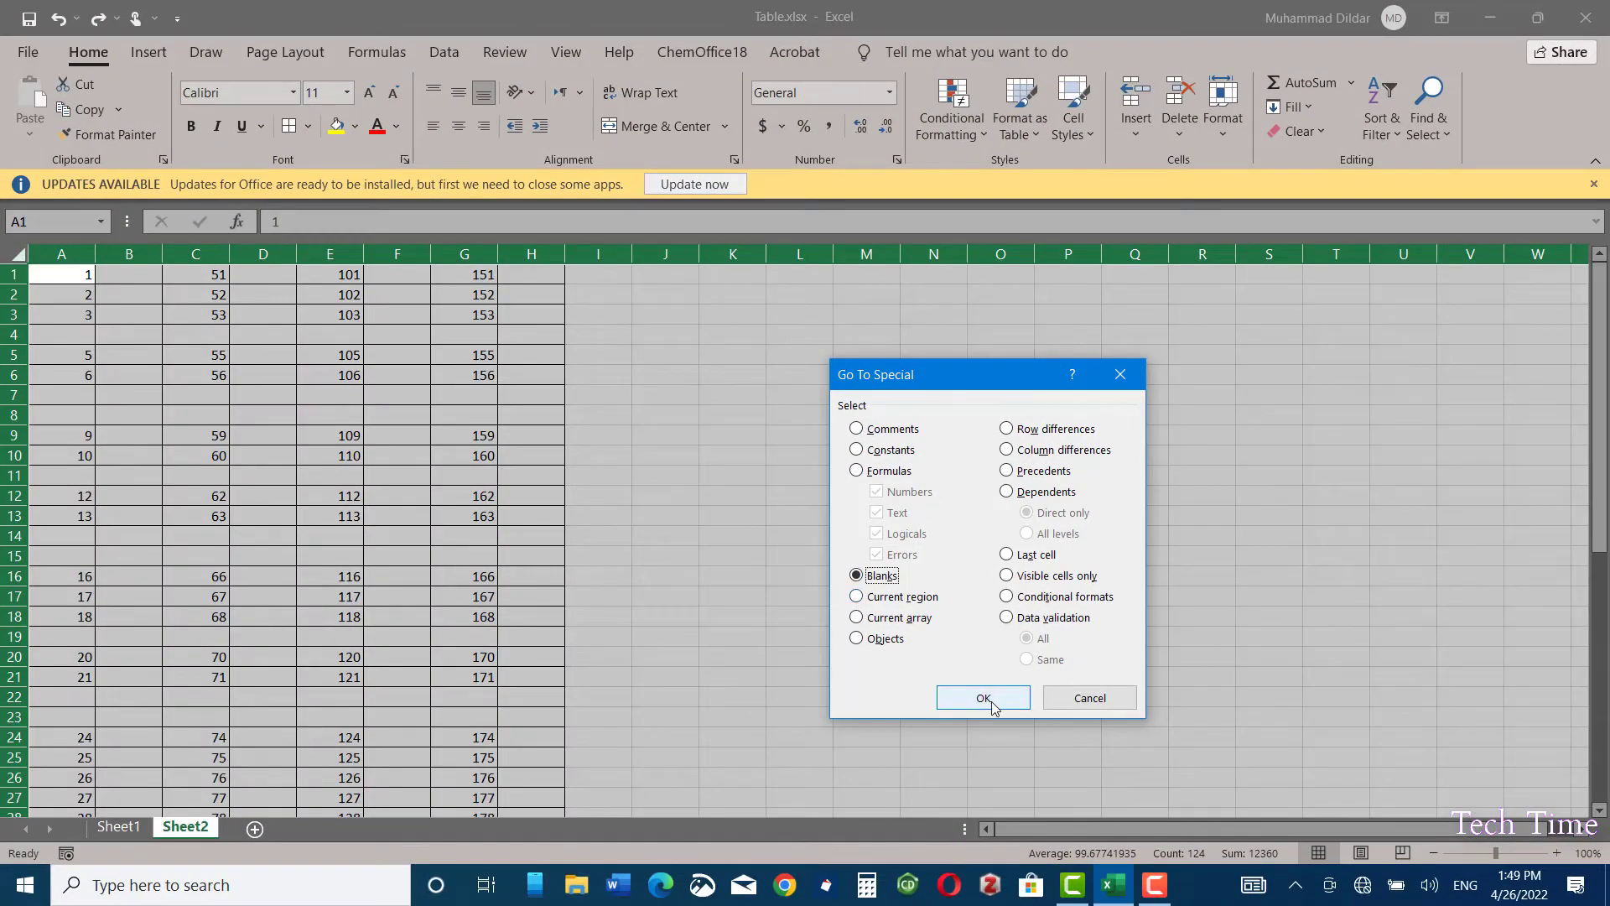
pyautogui.click(982, 698)
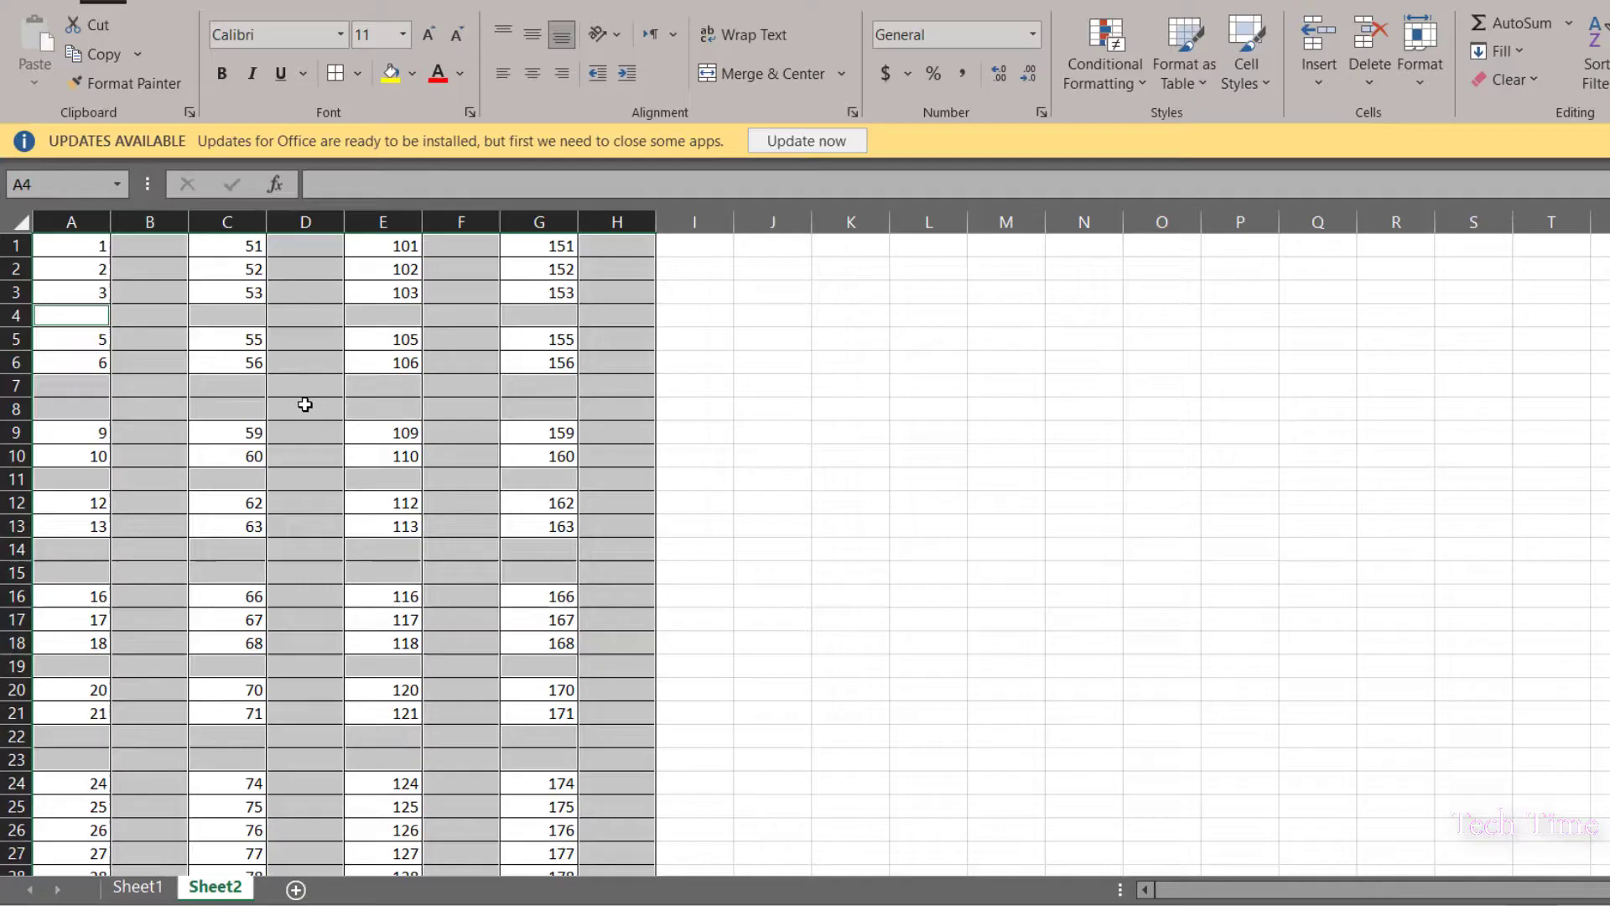
# Step: Delete the entire rows of the selected blanks so data runs continuously through row 28
pyautogui.click(1369, 49)
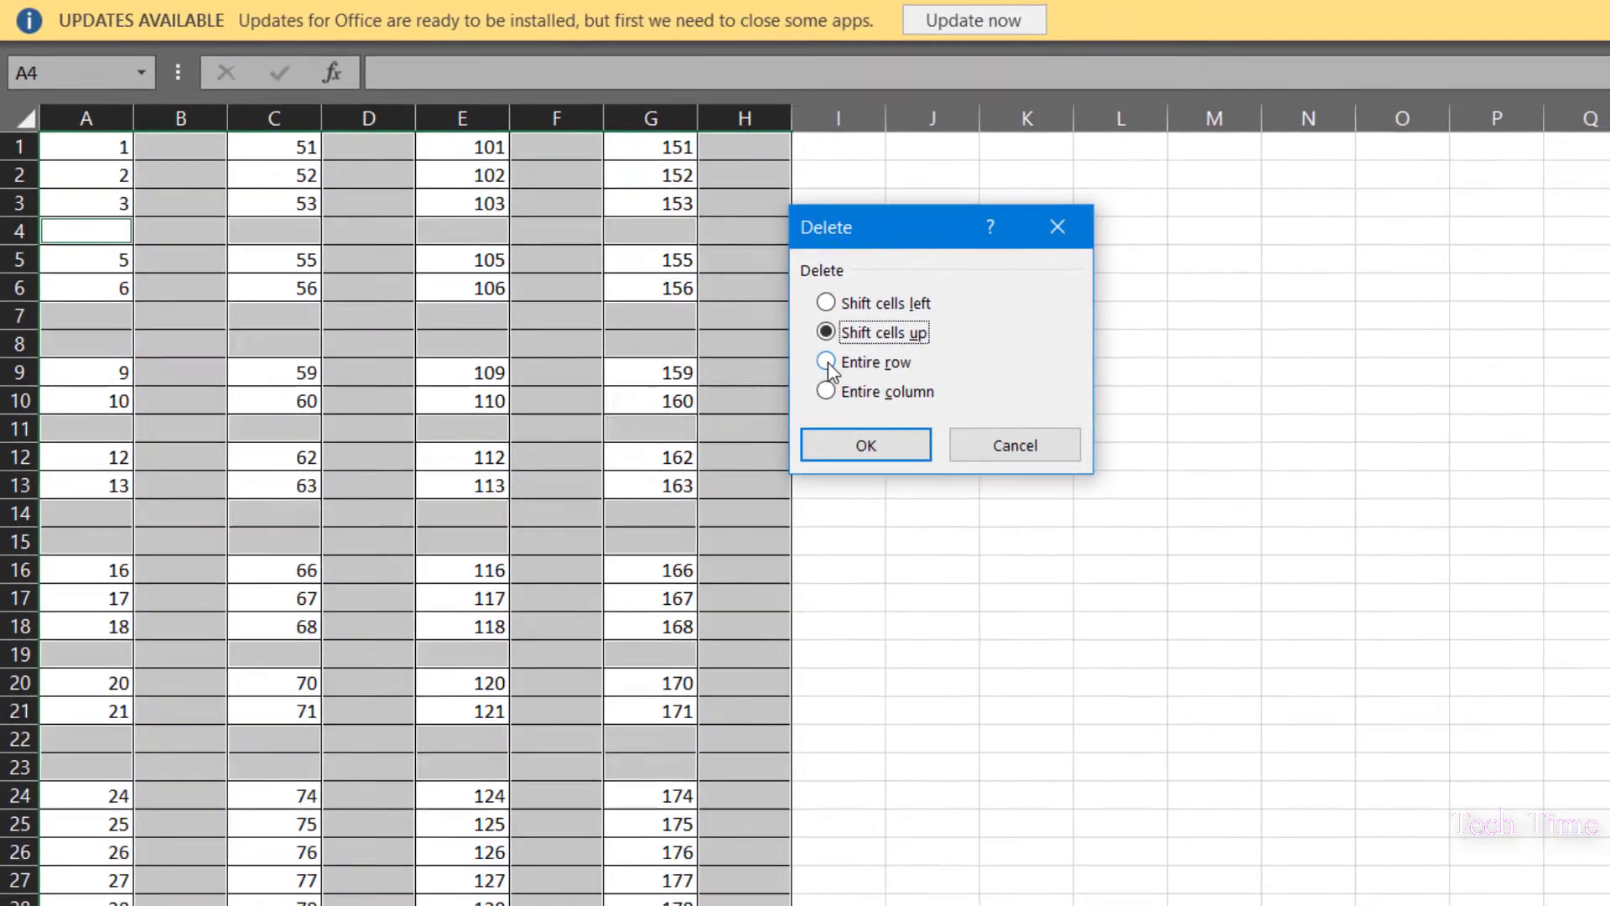
pyautogui.click(824, 362)
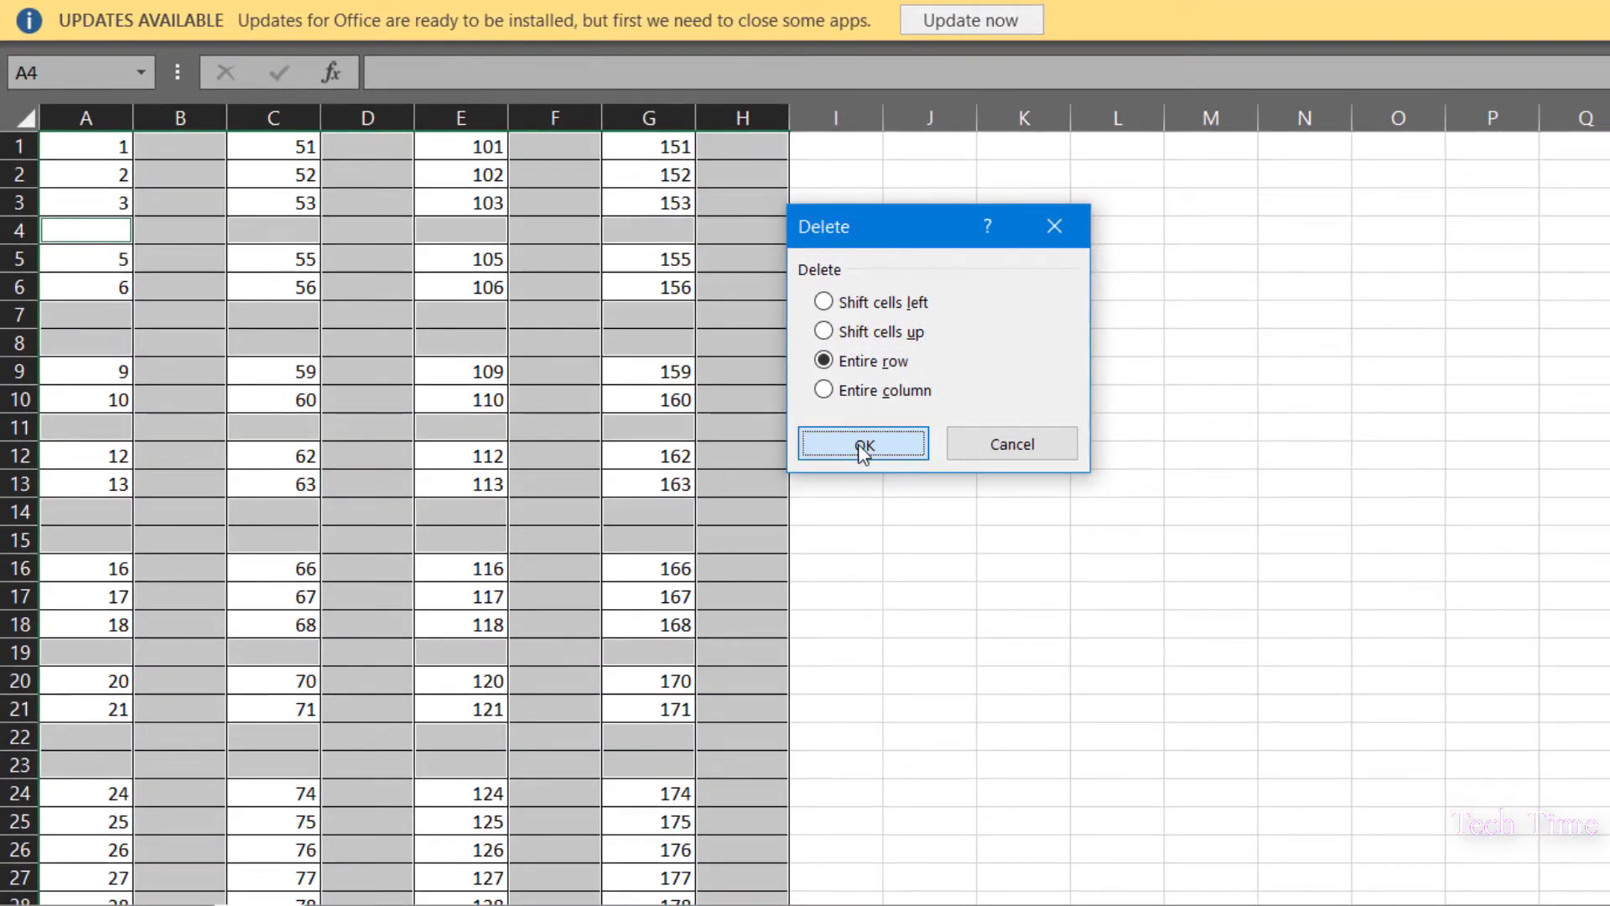
pyautogui.click(862, 443)
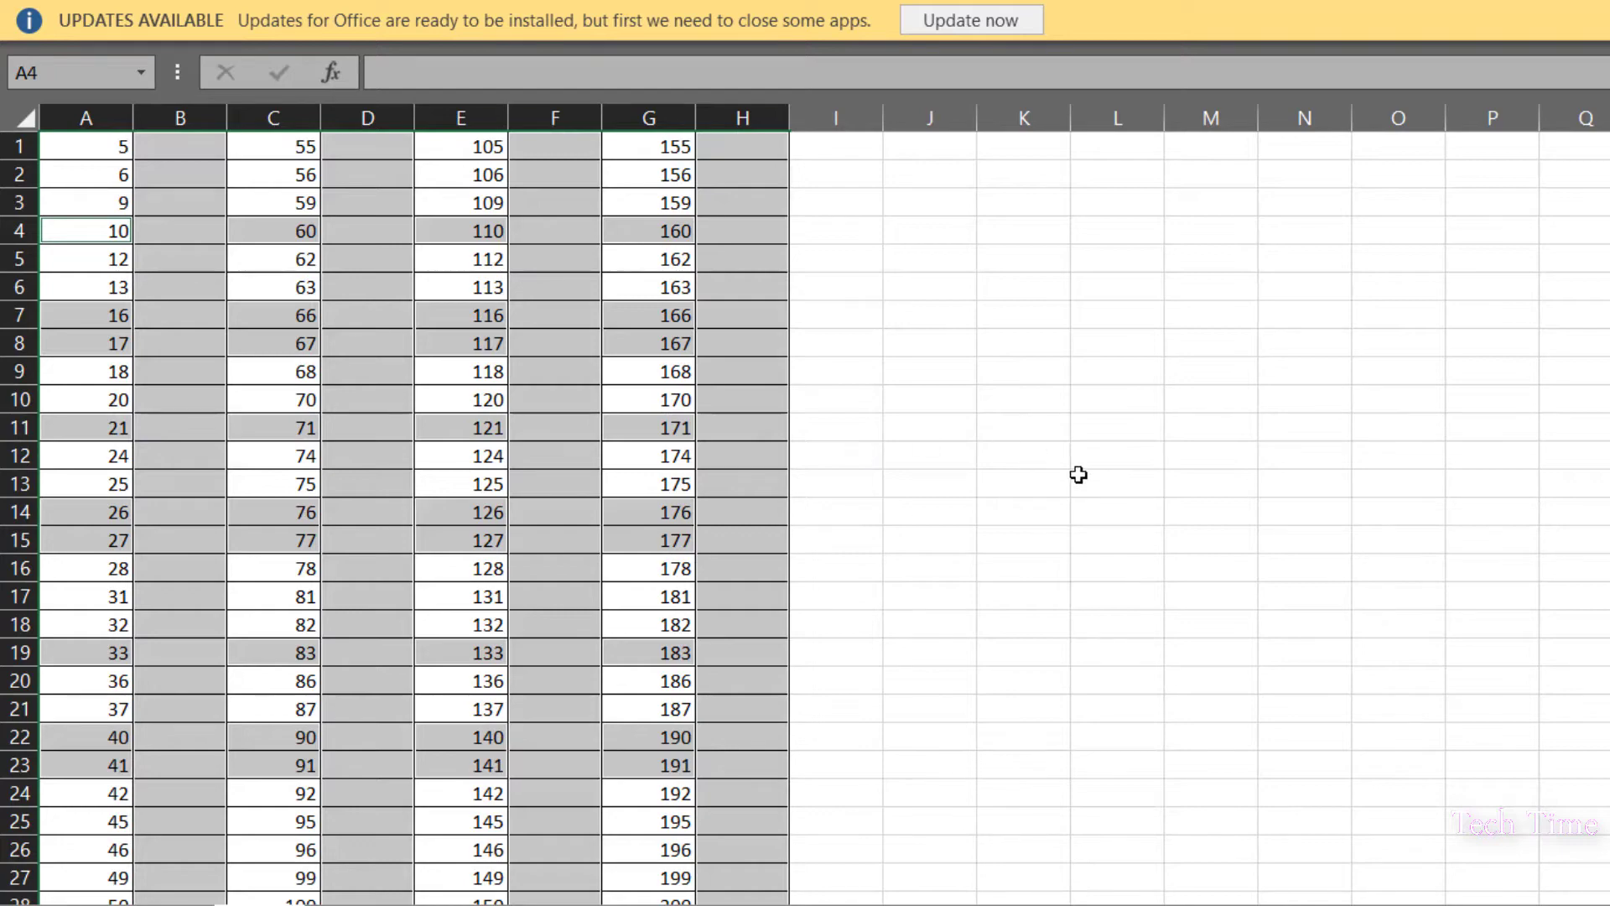
pyautogui.click(1118, 167)
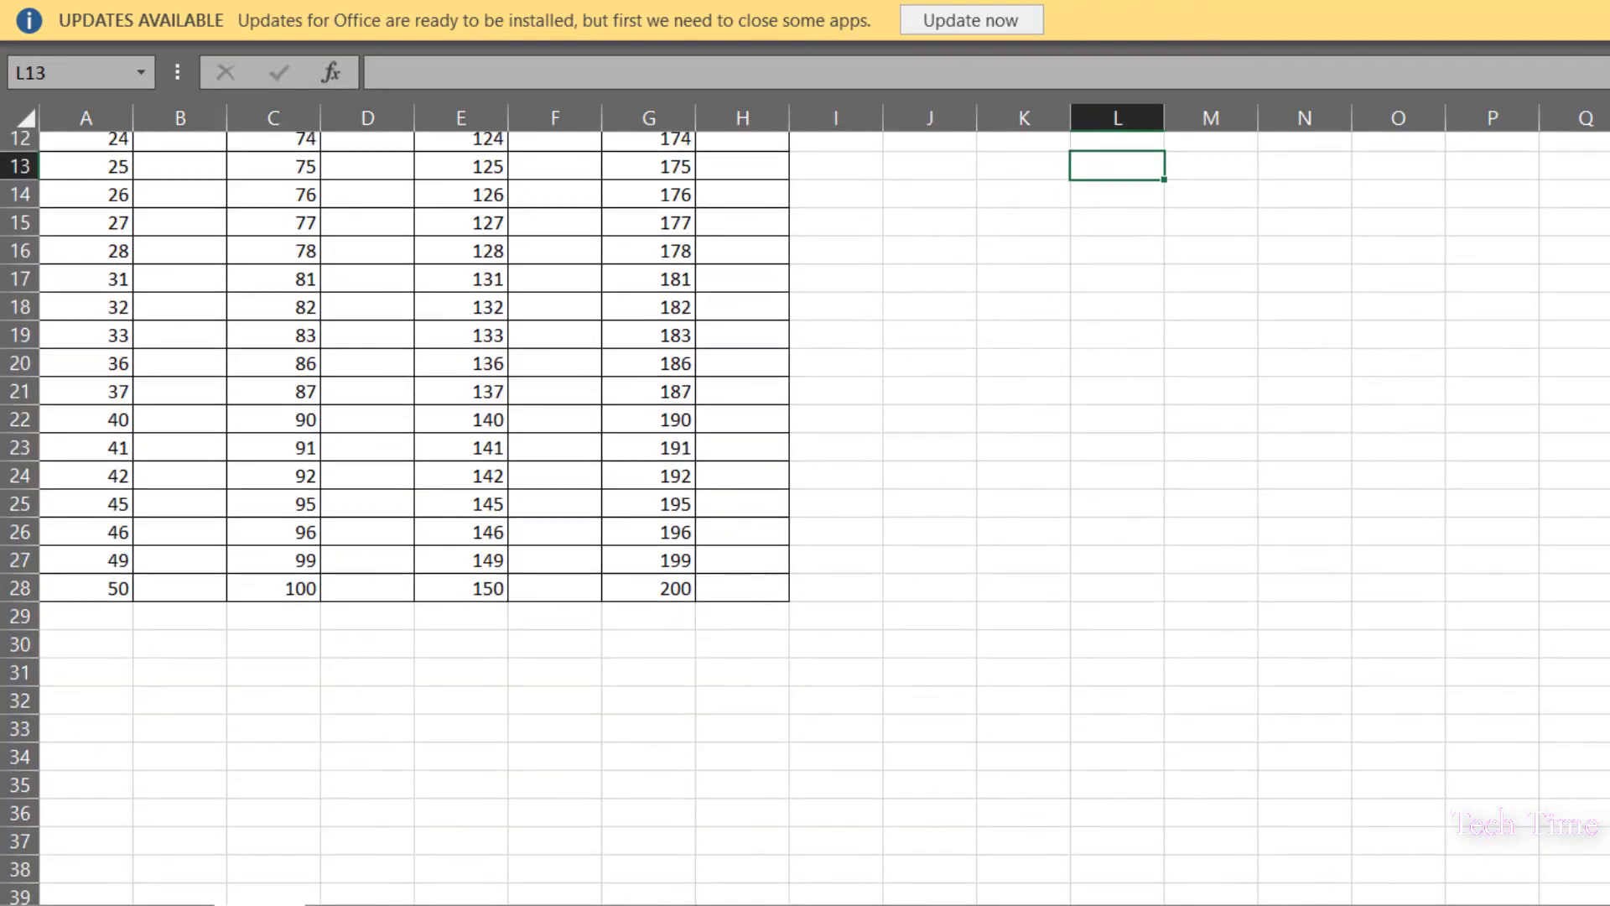
# Step: Undo the deletion to restore the gapped table and reopen Go To Special
pyautogui.scroll(3)
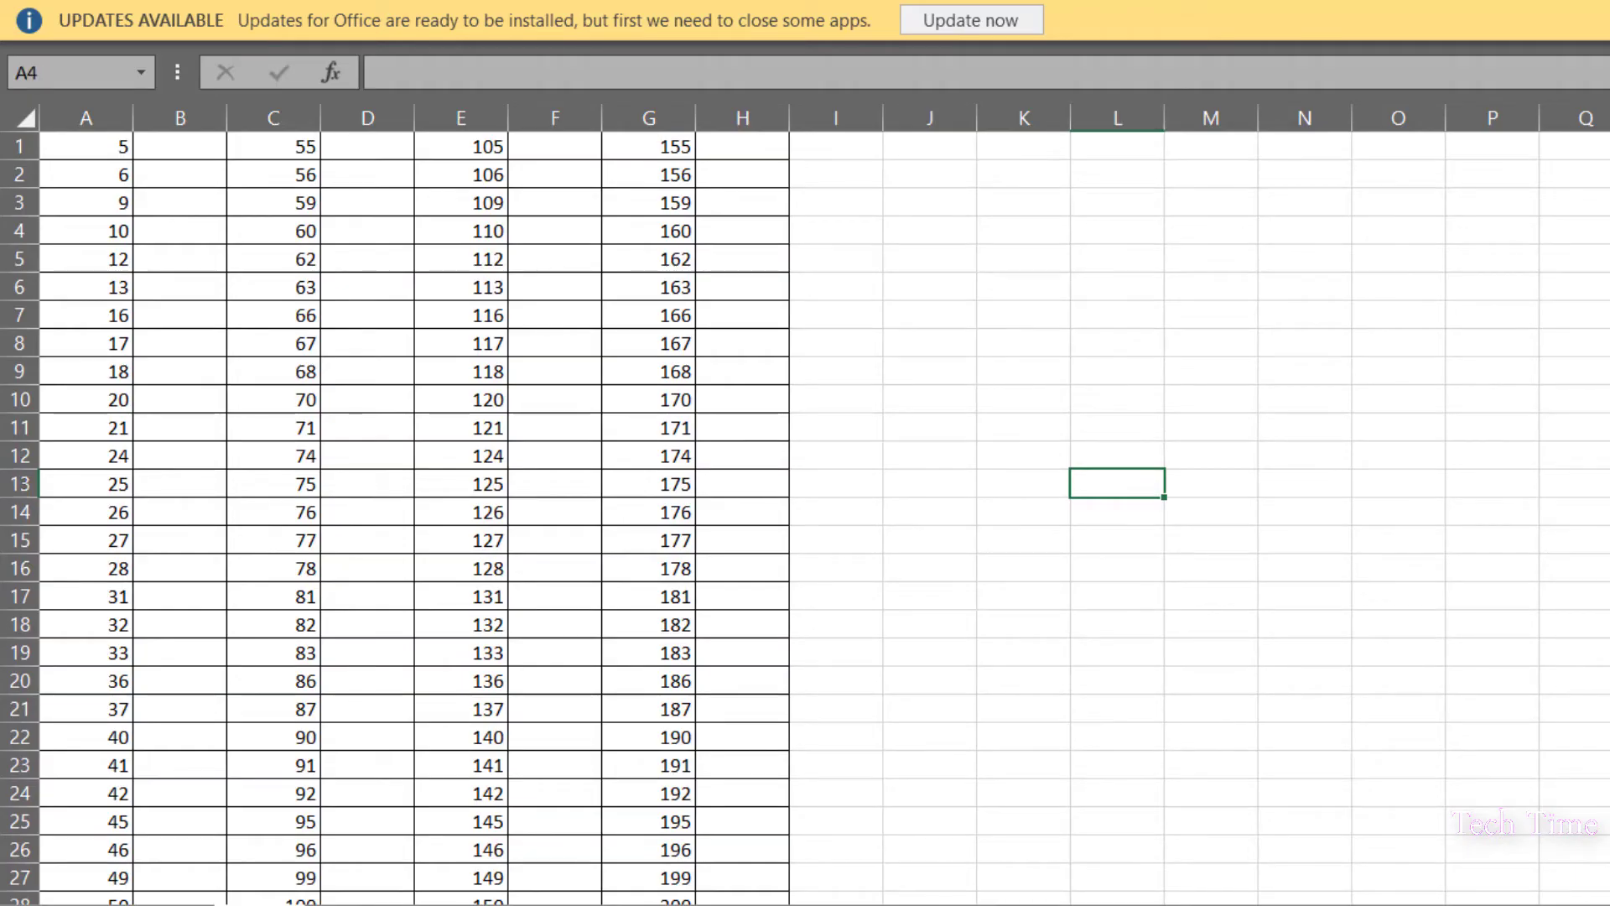
pyautogui.click(235, 889)
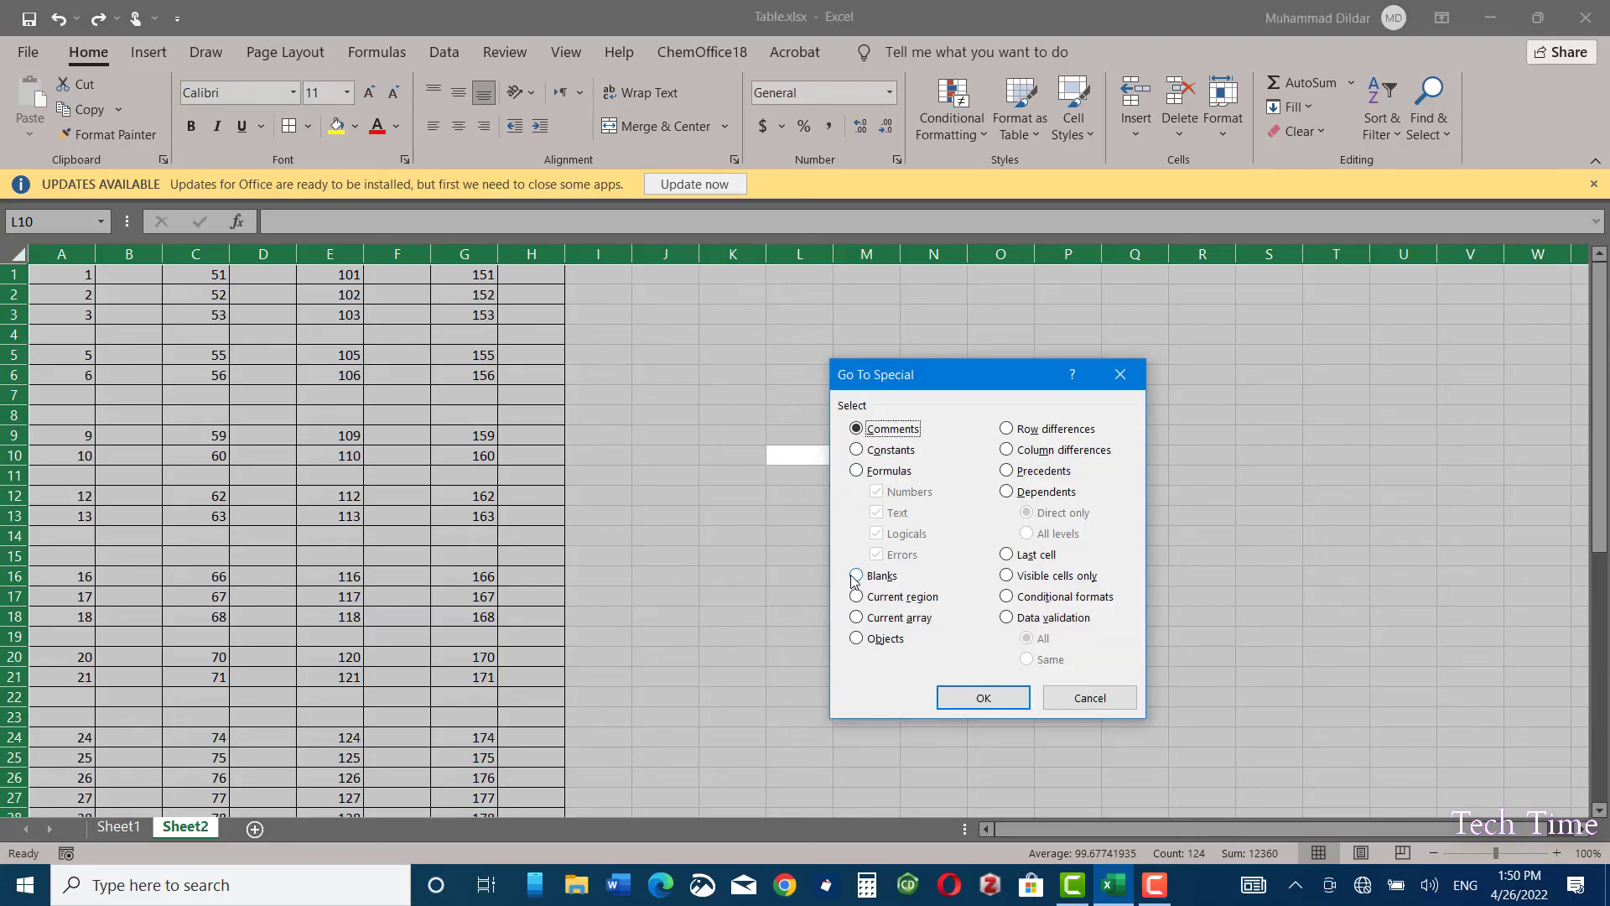
# Step: Select Blanks again and delete their entire rows, leaving A, C, E, G contiguous
pyautogui.click(858, 576)
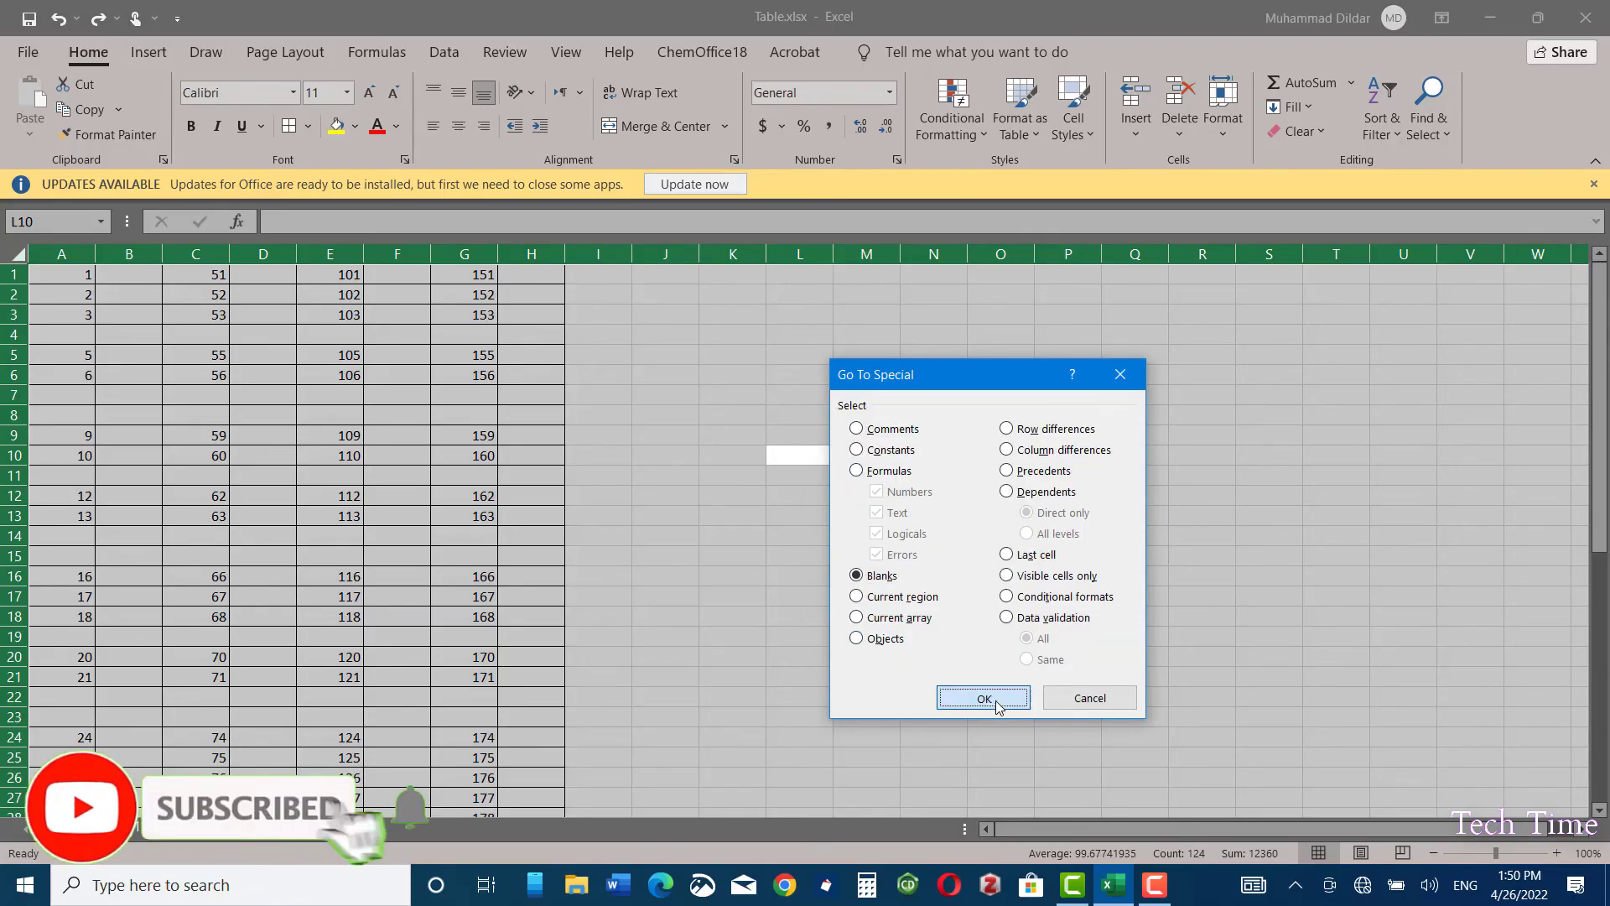
pyautogui.click(983, 698)
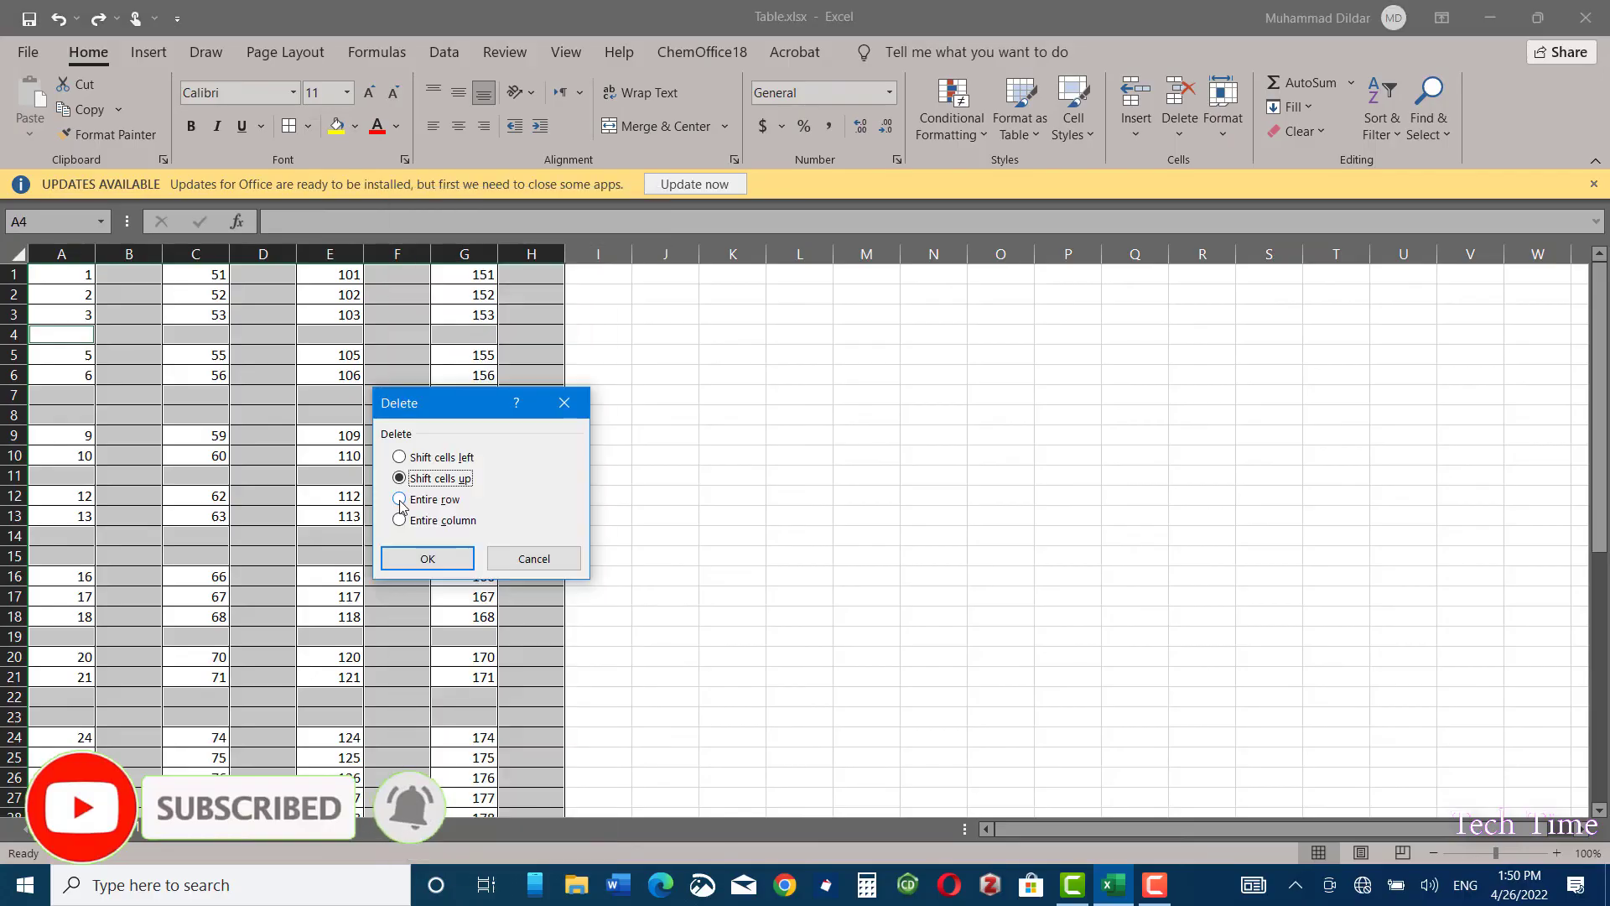
pyautogui.click(427, 557)
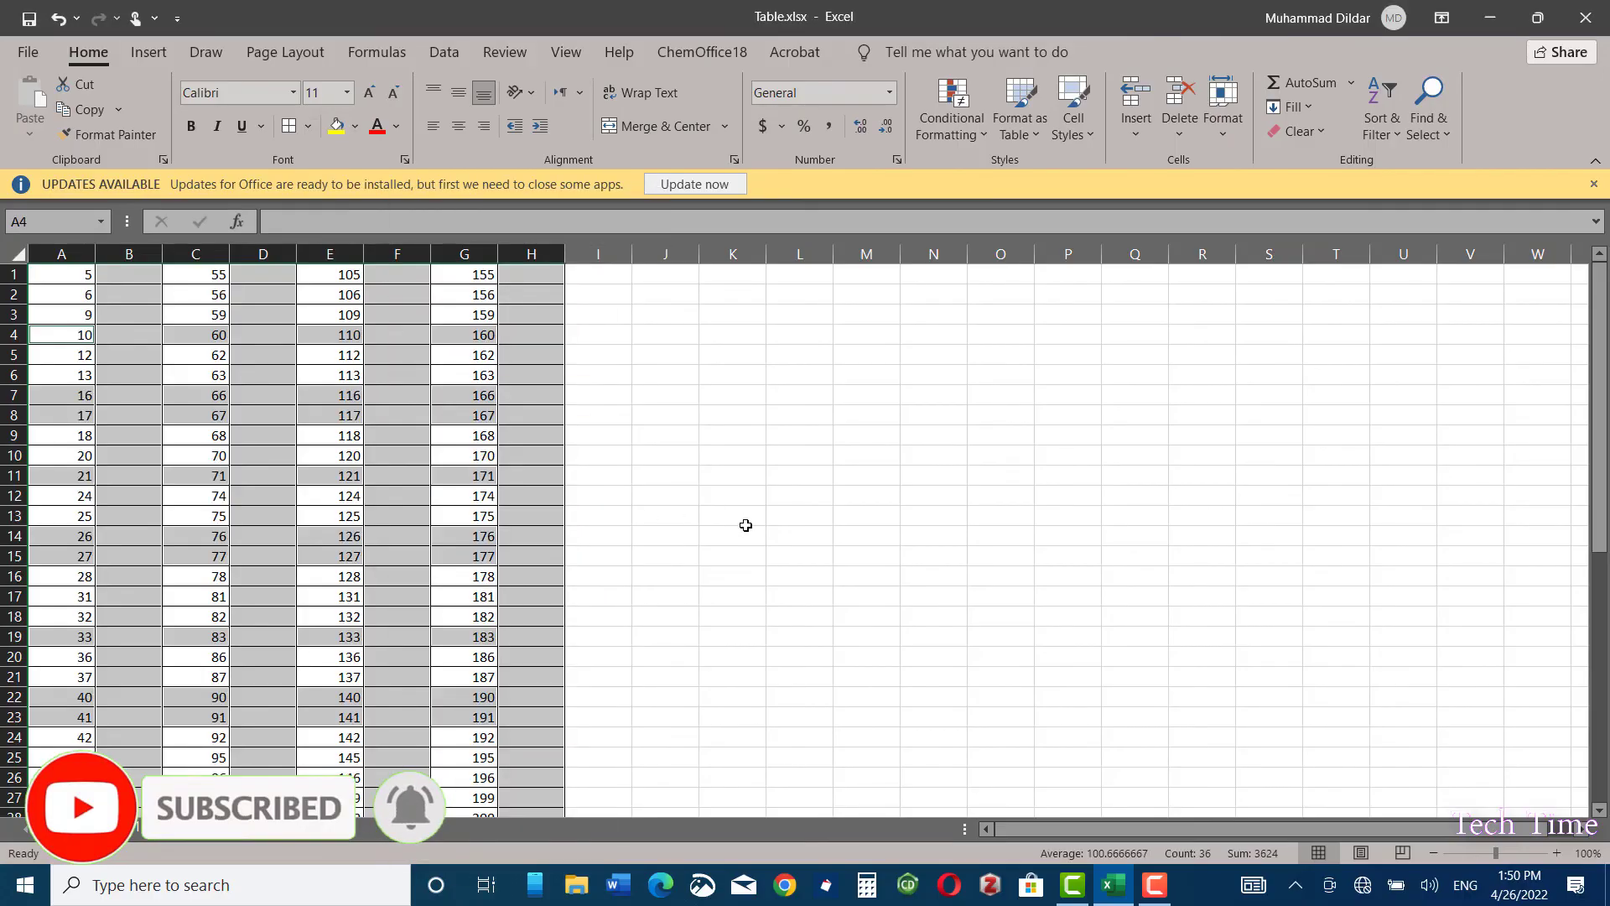
pyautogui.click(731, 535)
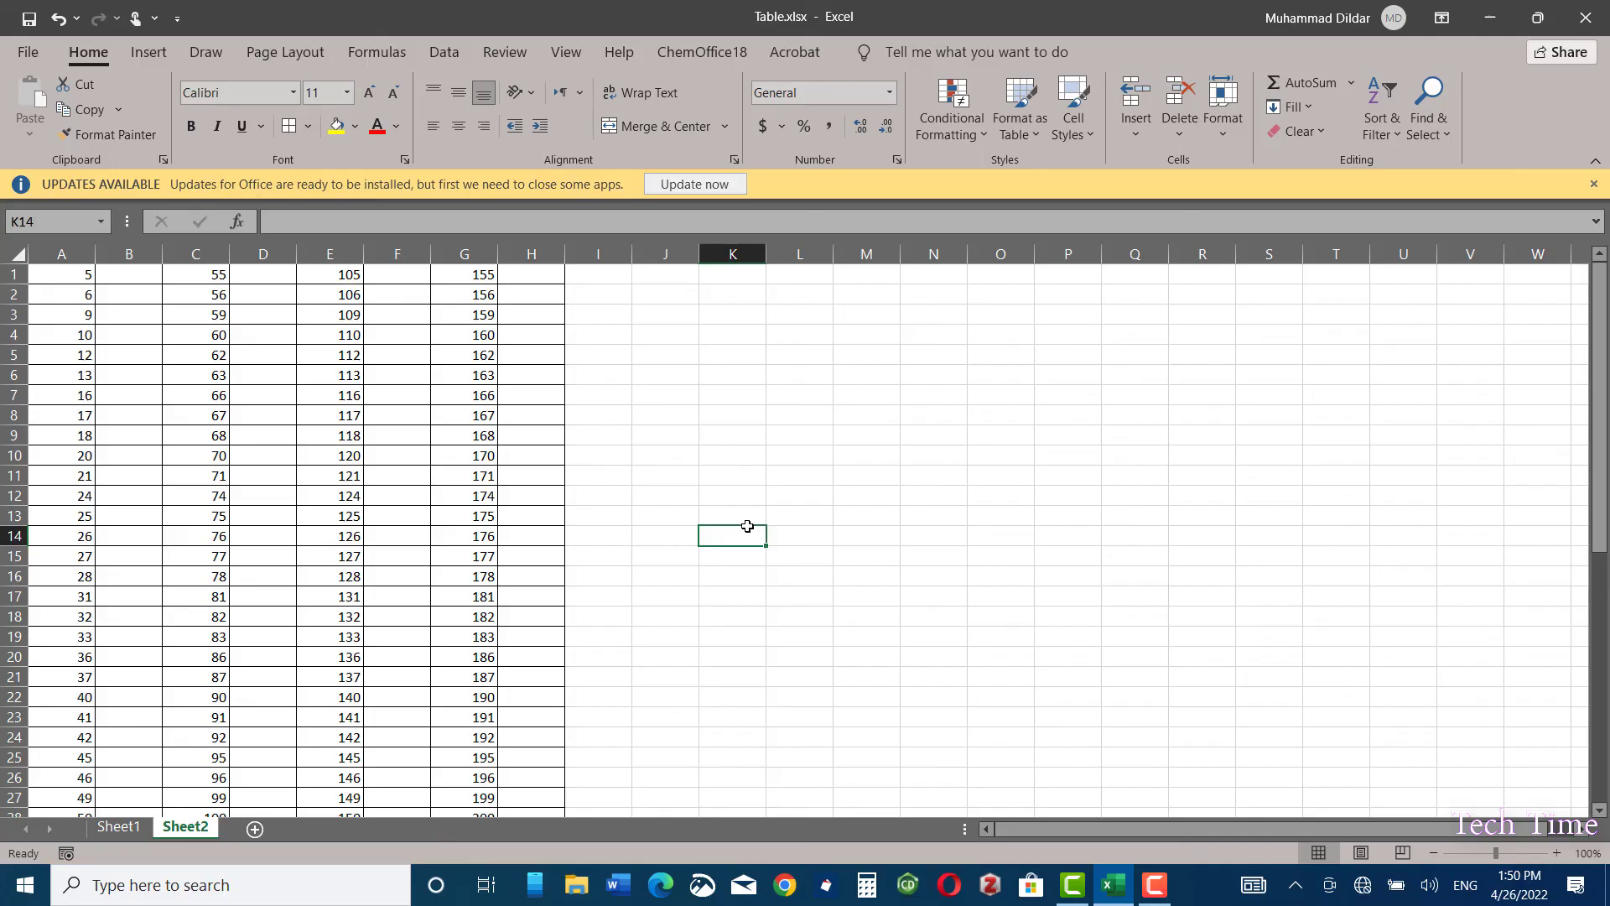